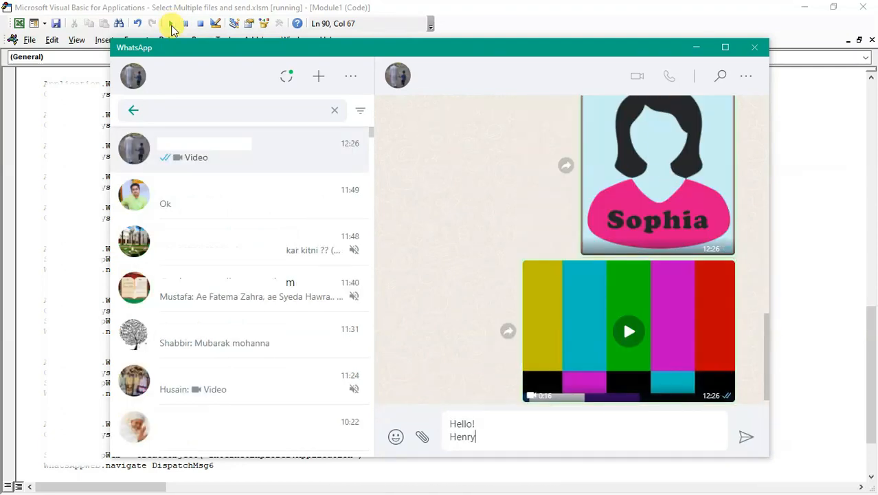
Step: Type 'Your Reciept' as the third line of the WhatsApp message
text(Your Reciept)
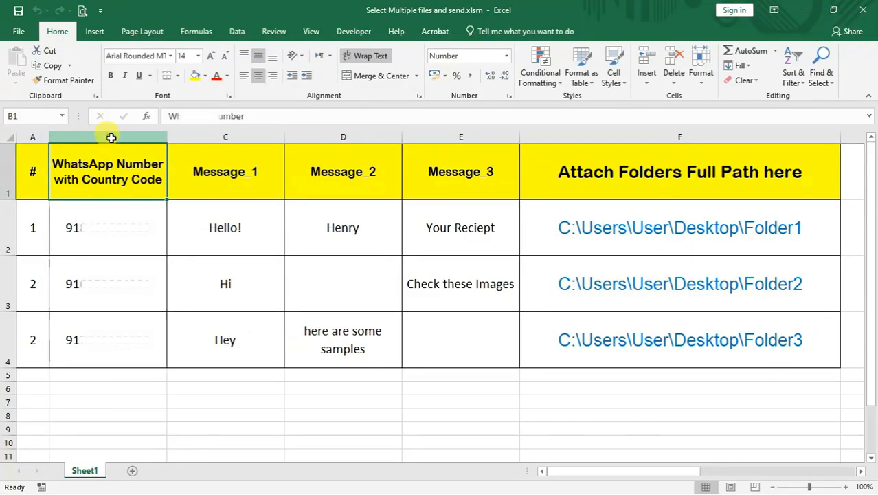
click(108, 227)
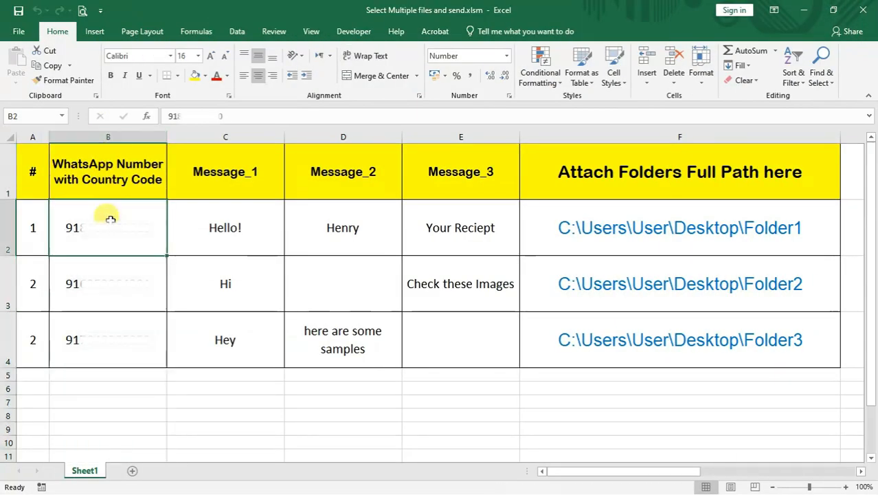
drag(108, 227, 108, 339)
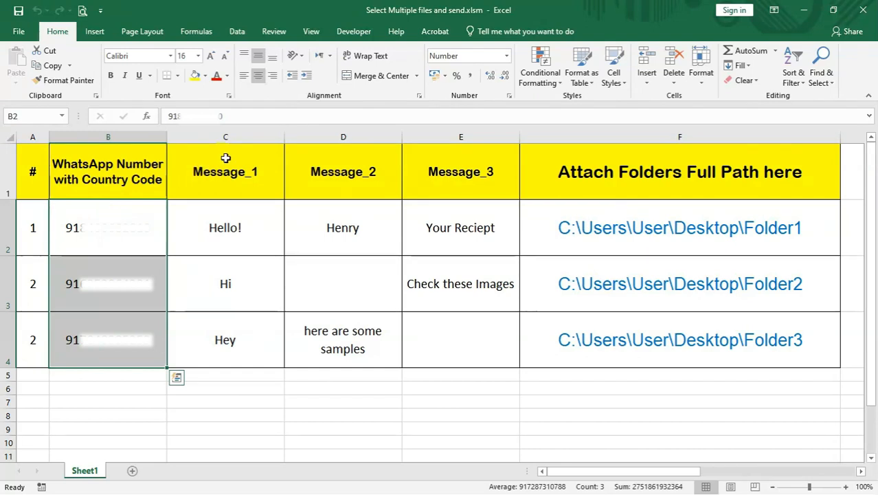
drag(226, 137, 343, 136)
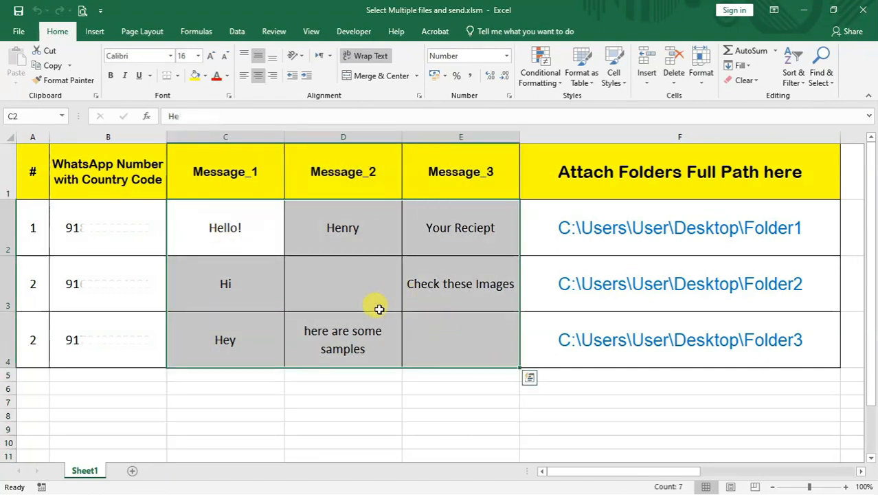
mouse_move(353, 297)
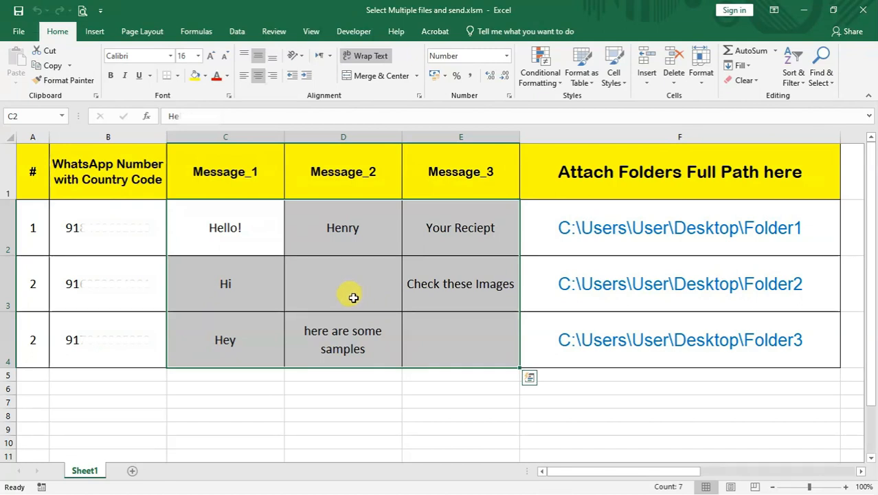
click(343, 284)
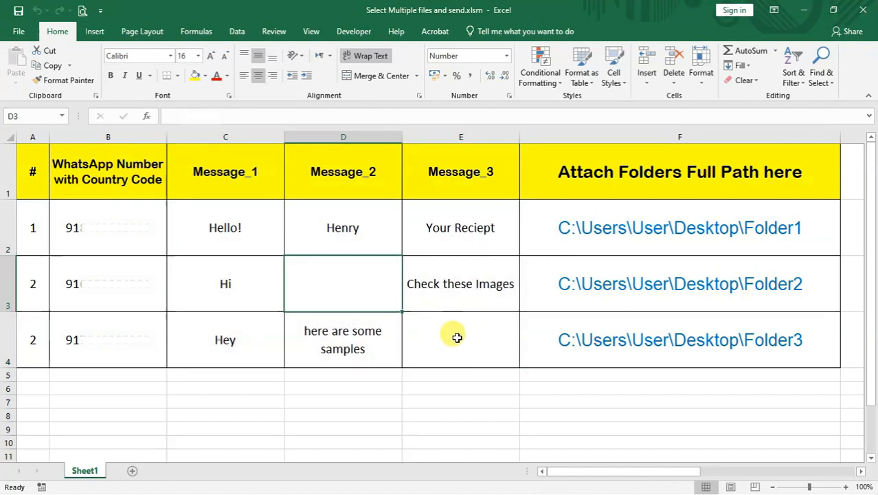
click(461, 338)
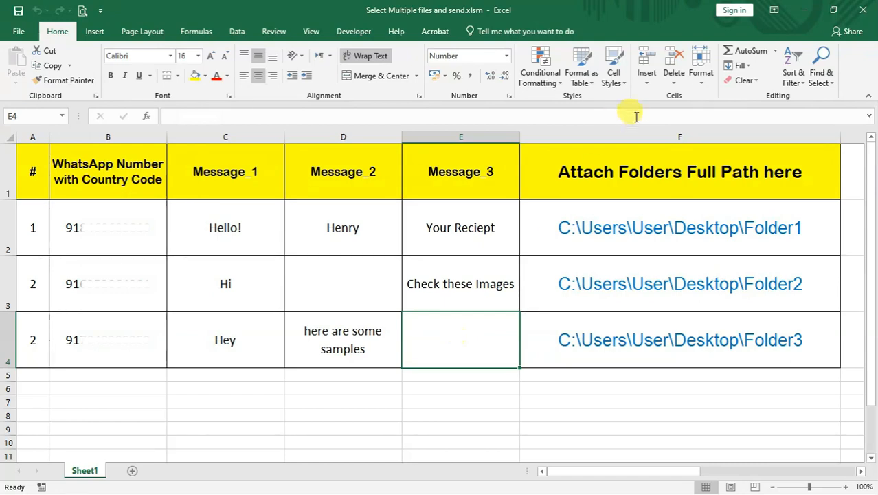
click(680, 136)
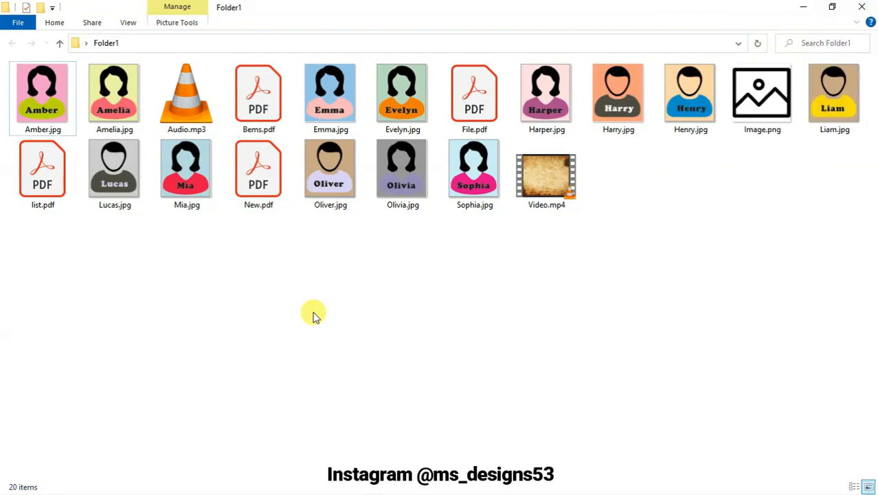
Step: Copy Folder1's address from File Explorer and paste it into cell F2
key(ctrl+a)
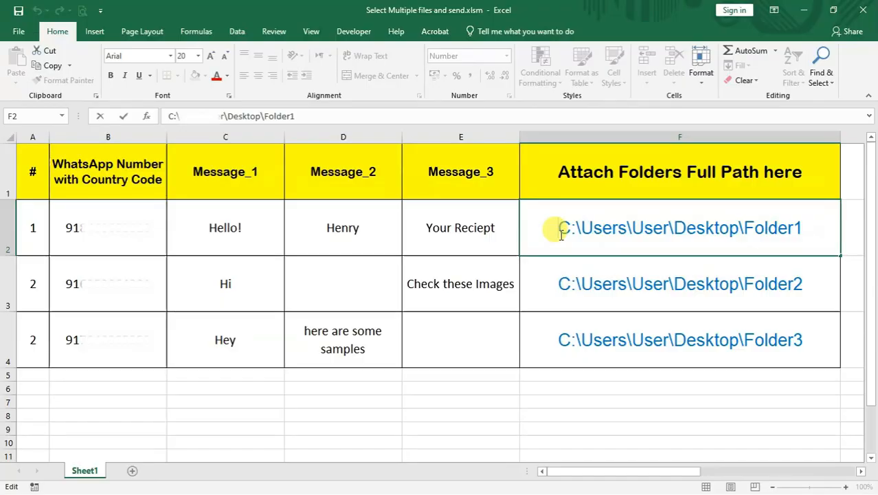
key(ctrl+a)
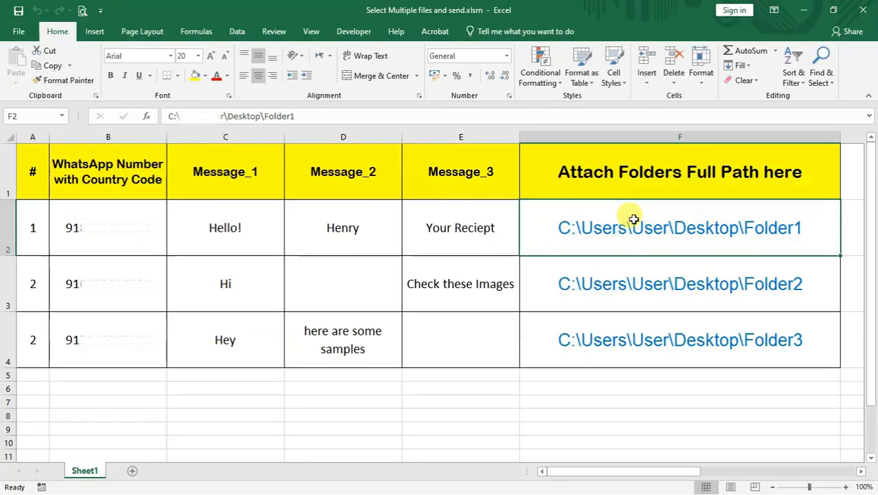
drag(680, 227, 680, 340)
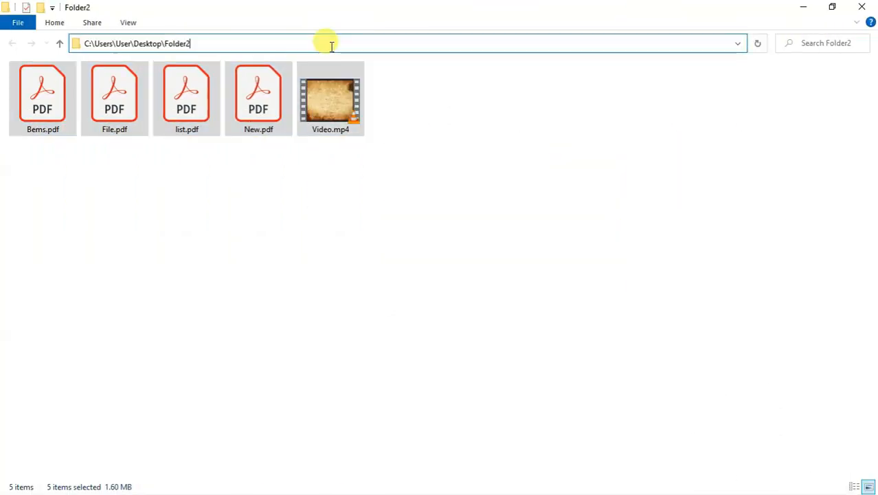
Step: Copy the Folder2 and Folder3 addresses and paste them into the folder path cells
key(ctrl+a)
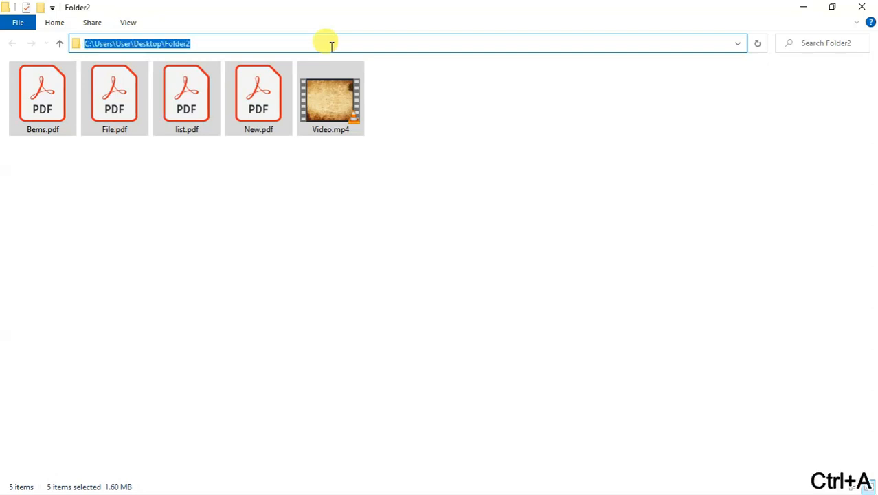
right_click(325, 43)
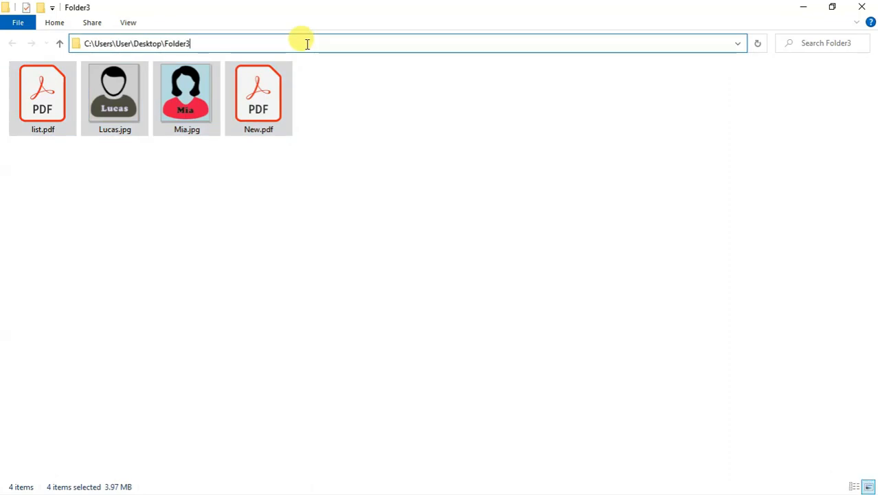
right_click(207, 43)
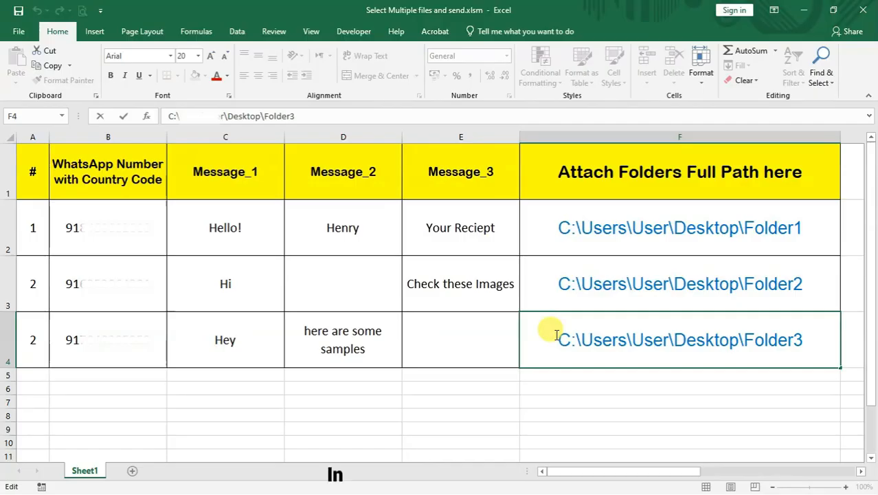
key(ctrl+a)
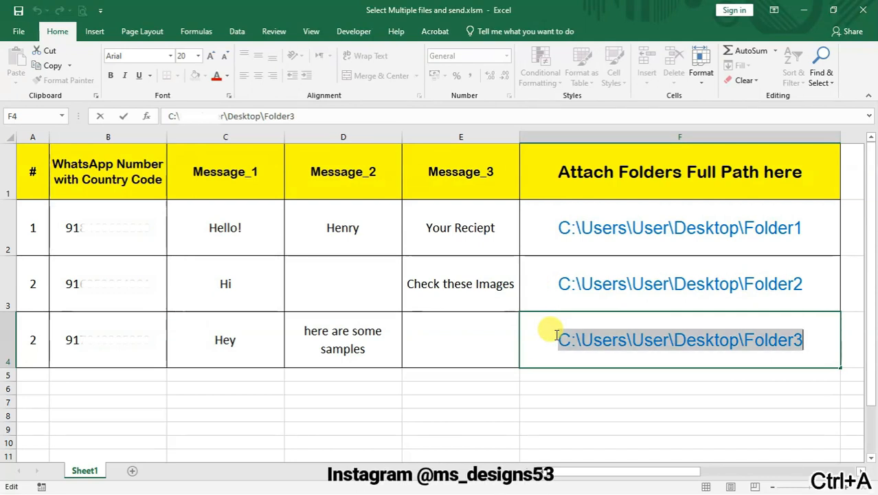
click(461, 340)
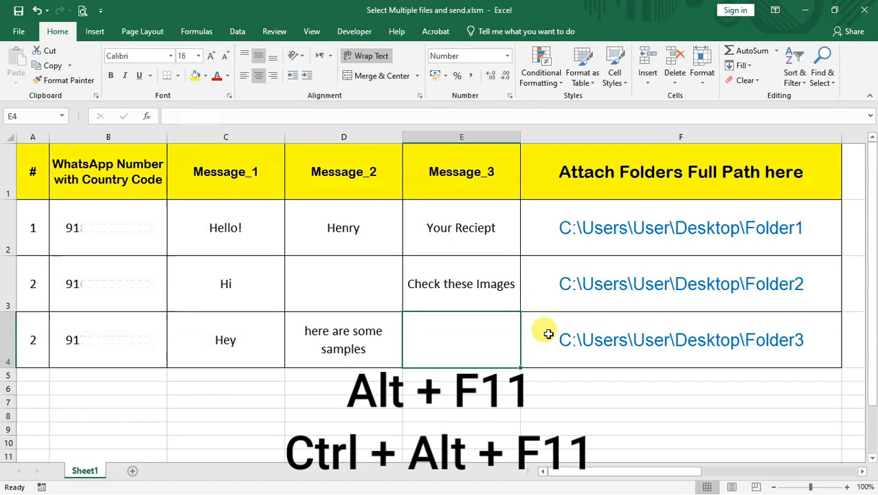
Step: Open the VBA editor with Alt+F11 and run the Excel_to_WhatsApp macro
click(681, 339)
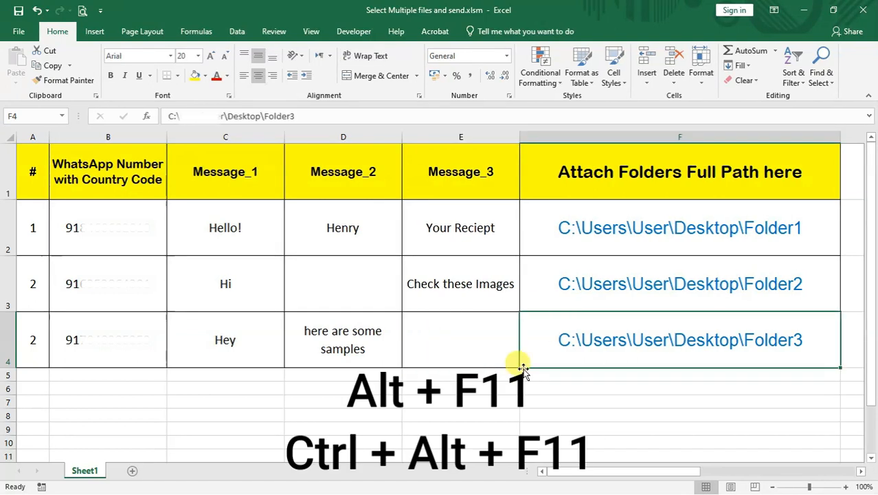
key(alt+F11)
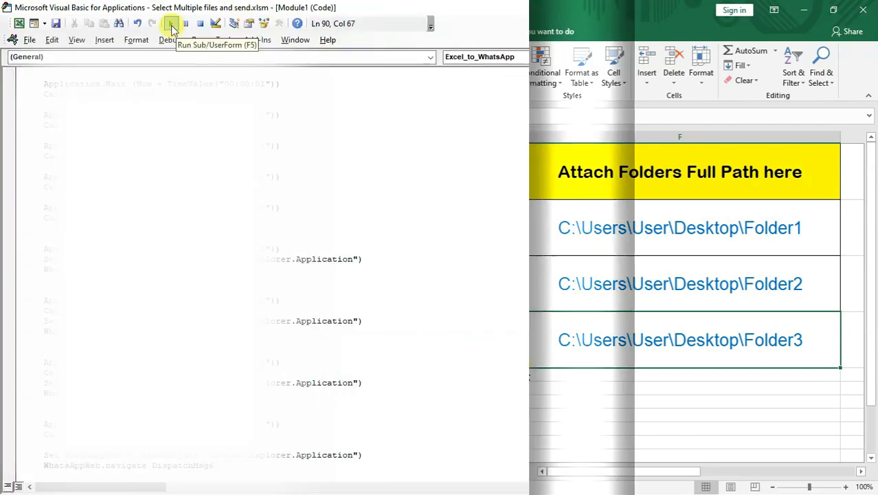
click(171, 24)
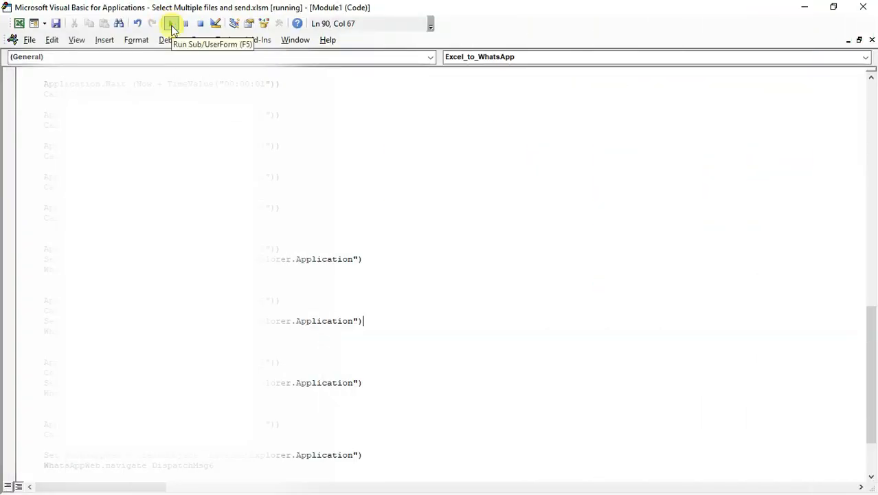
click(171, 24)
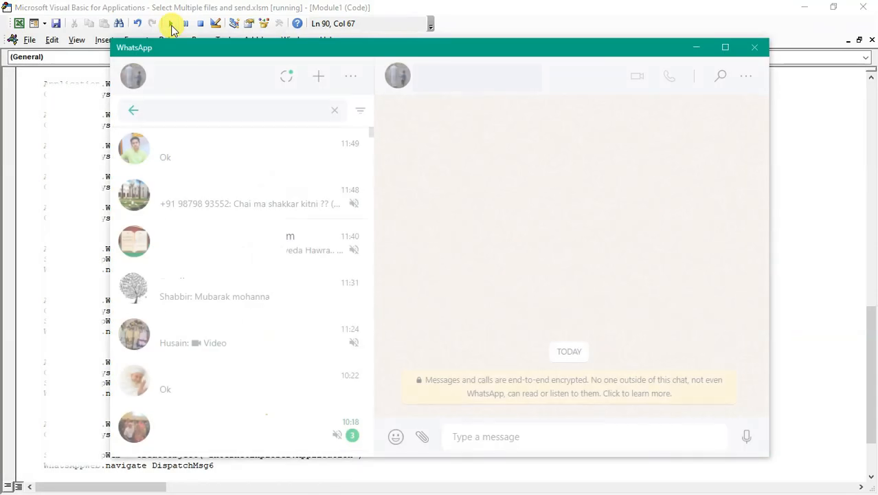
Step: Attach all 20 files from Folder1 as All Files type and send them
click(422, 437)
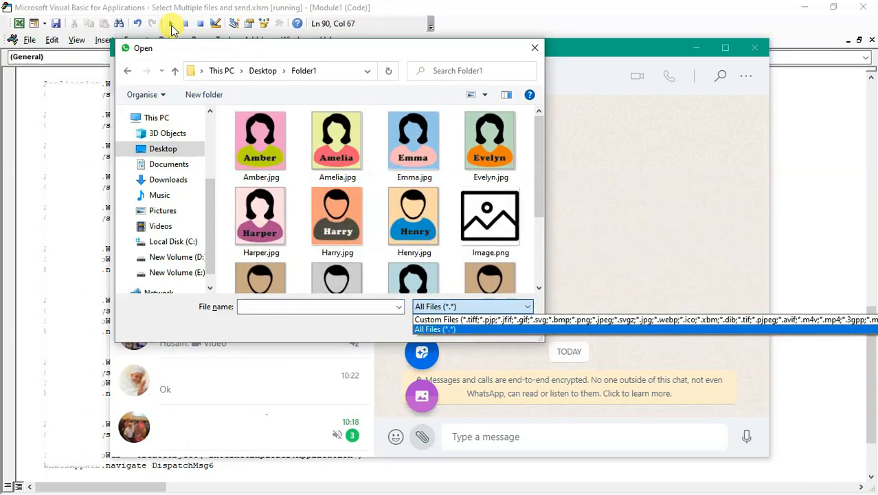
click(435, 329)
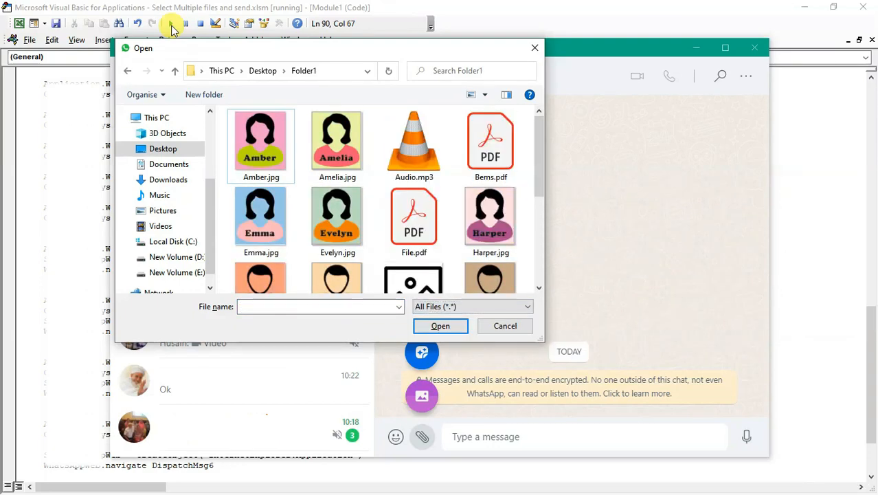
click(505, 326)
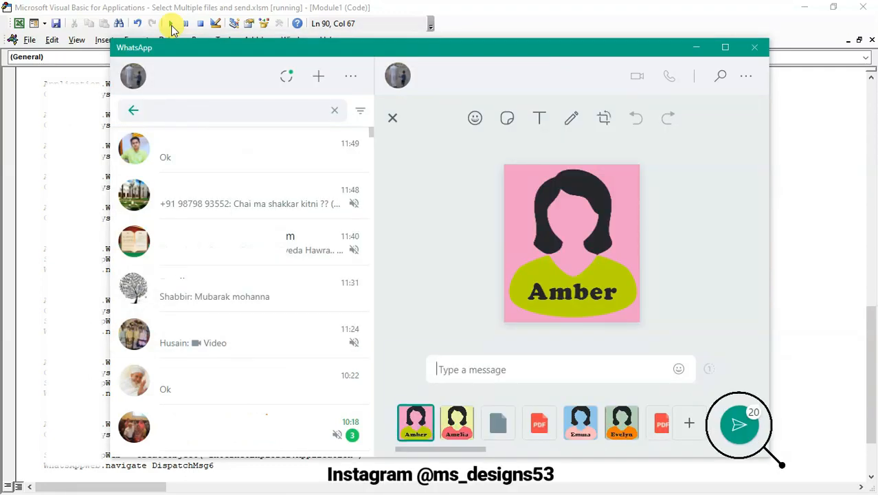
click(739, 424)
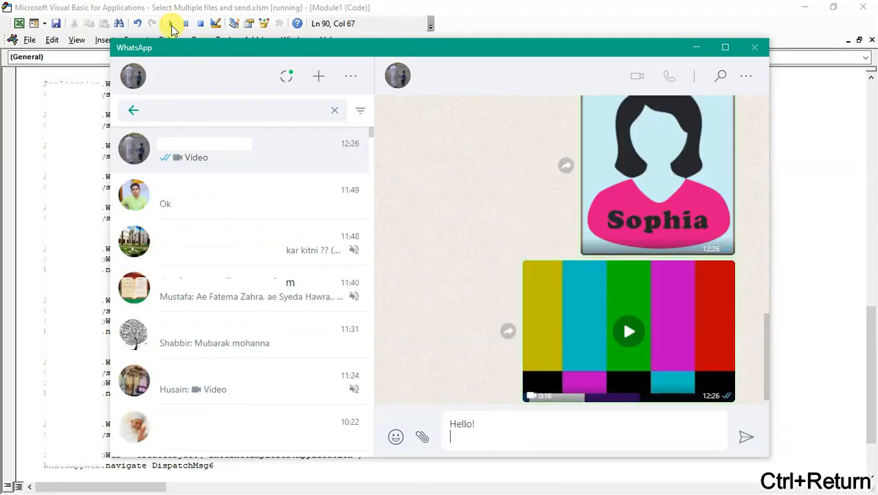
Step: Add the lines 'Henry' and 'Your Reciept' under Hello! and send the message
text(Henry)
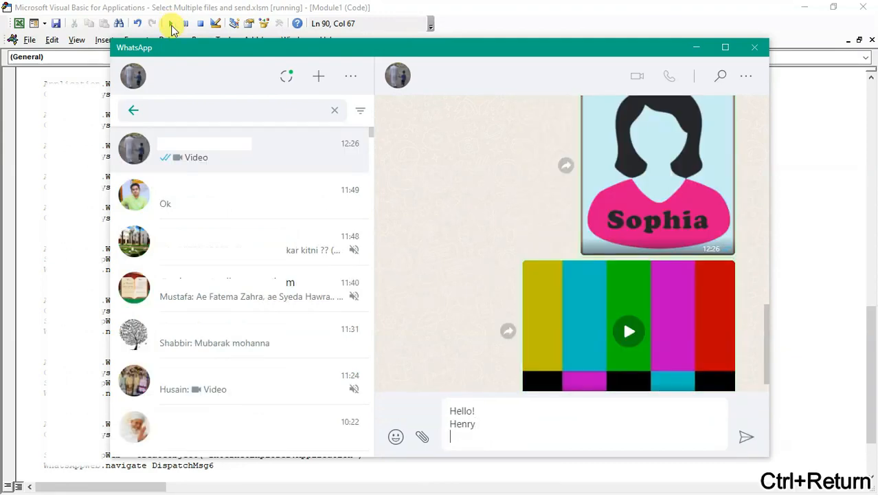
text(Your Reciept)
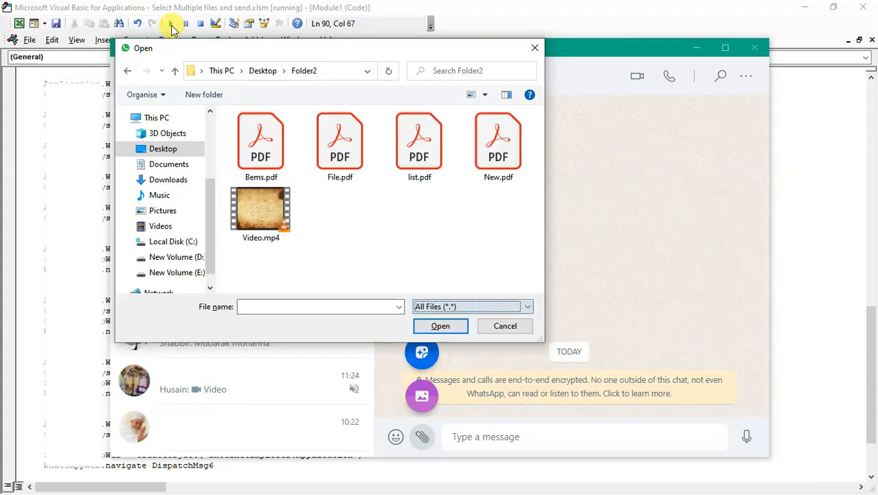
Step: Select Folder2's four PDFs and video and attach them to the chat
key(ctrl+a)
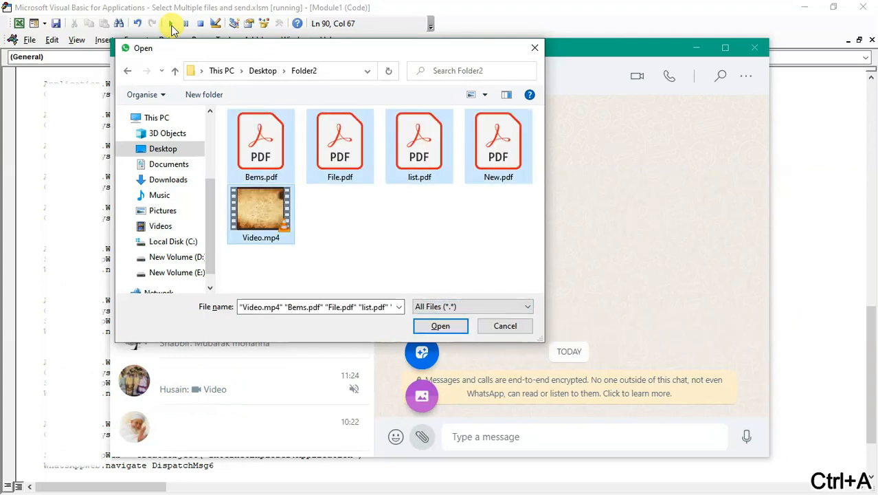
click(441, 326)
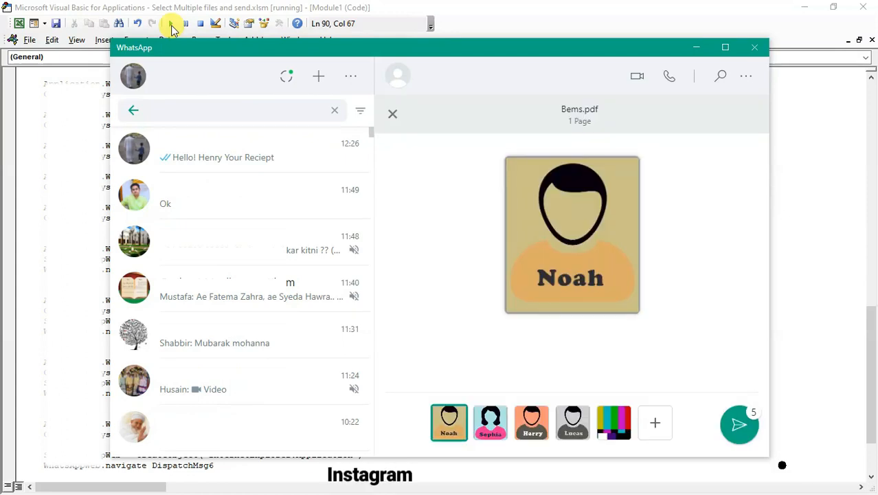